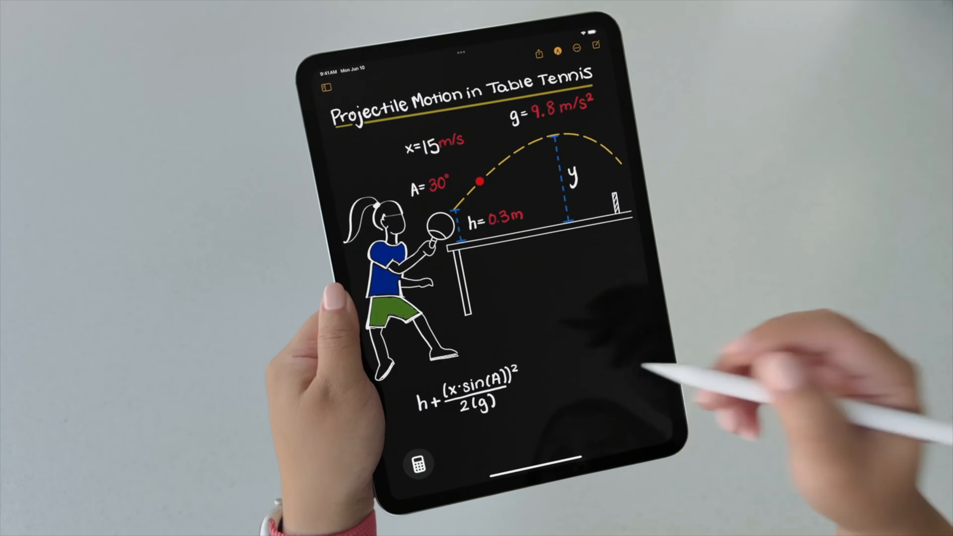
pyautogui.write('y =')
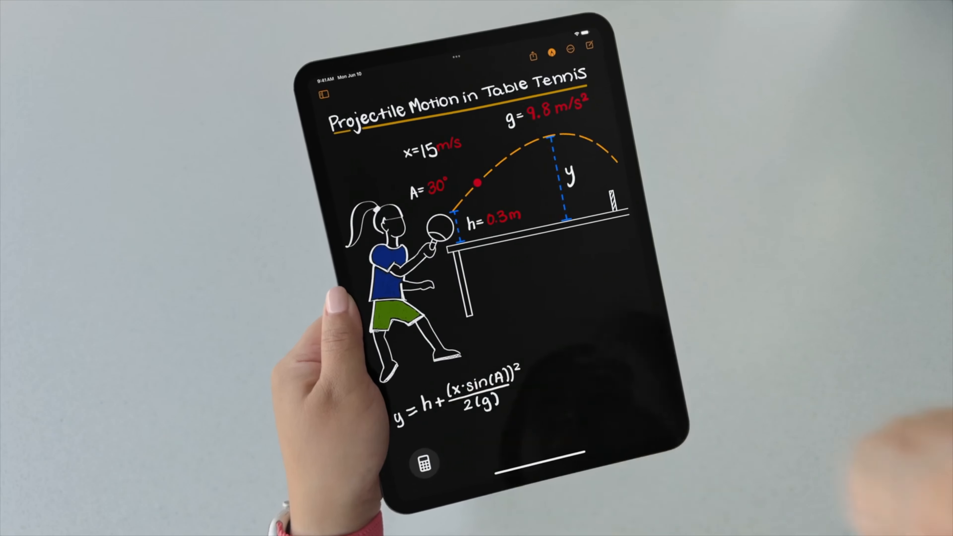